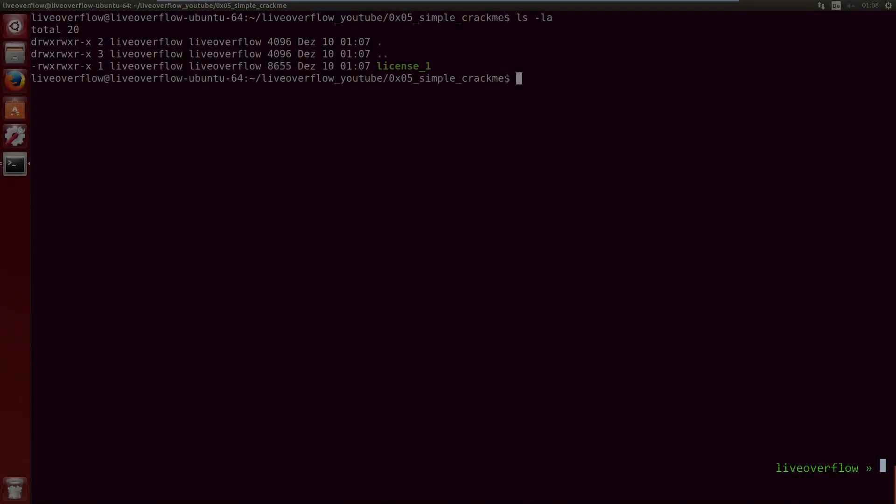
Step: Run ./license_1 with no arguments to see the Usage message, then start typing a test key
text(./license_1)
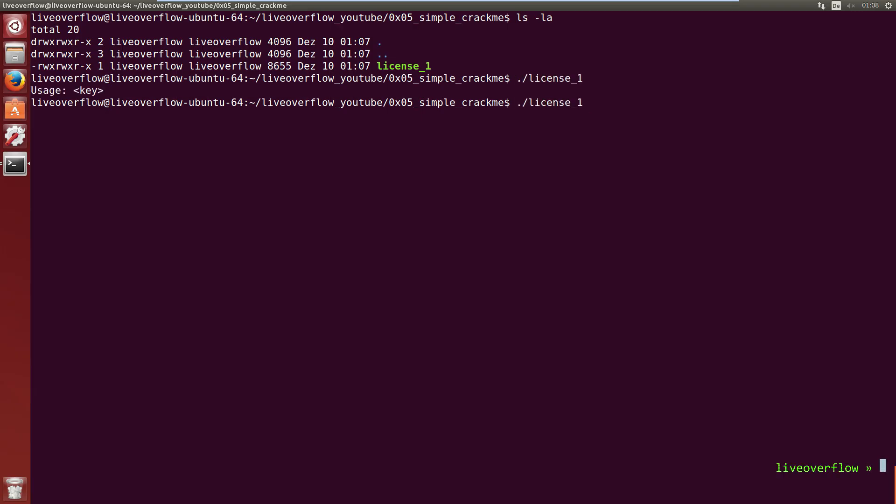
text(A)
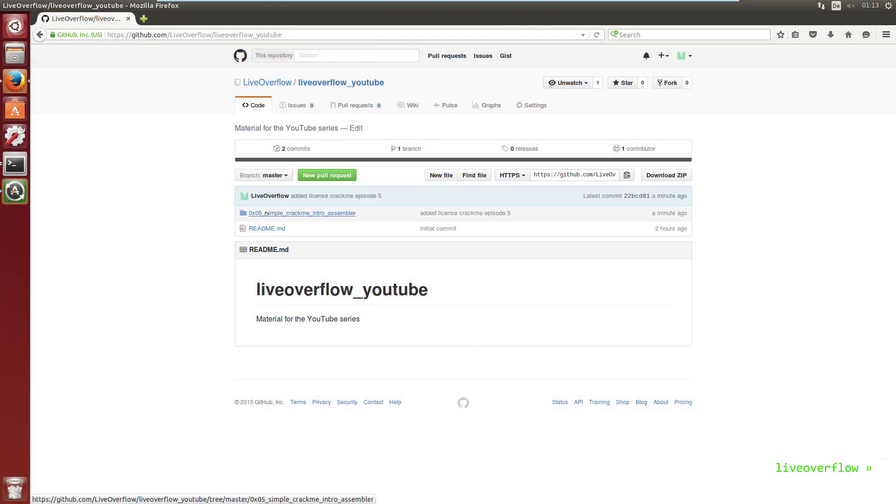
Step: Navigate to license_1 inside 0x05_simple_crackme_intro_assembler and download the raw executable
click(301, 213)
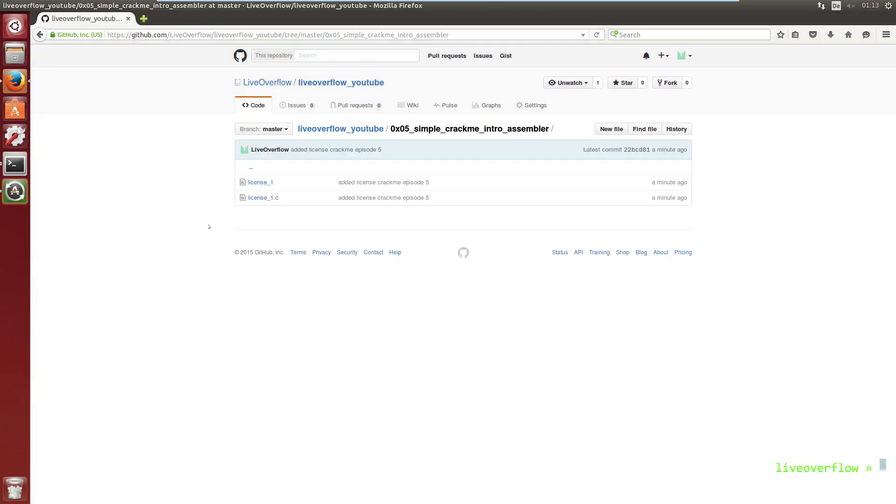
click(261, 182)
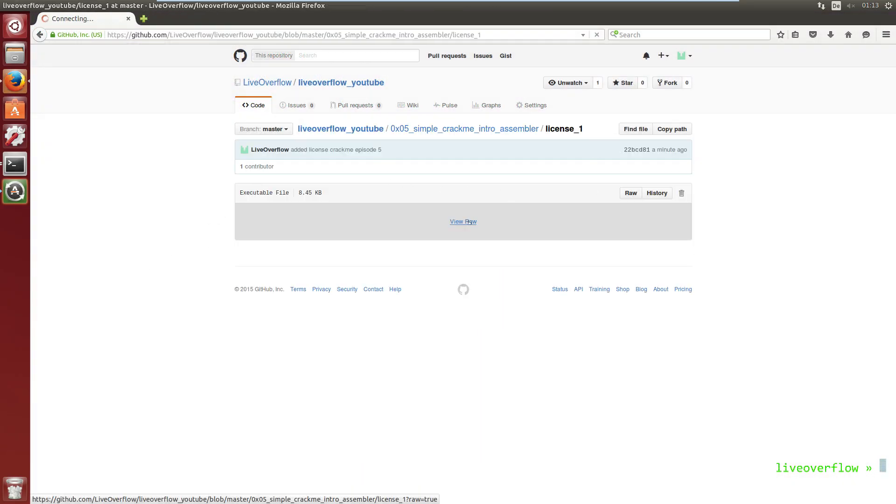
click(463, 223)
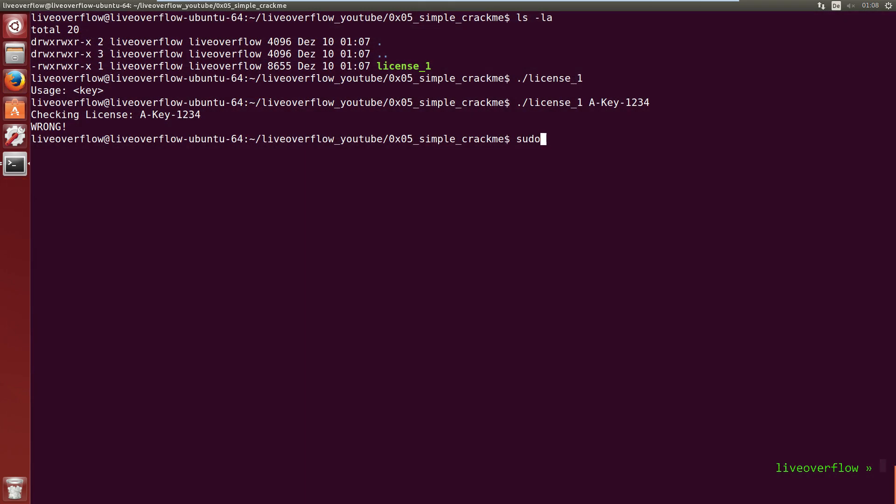
Step: Install git via apt-get, answering Y to confirm the package installation
text(apt-get install git)
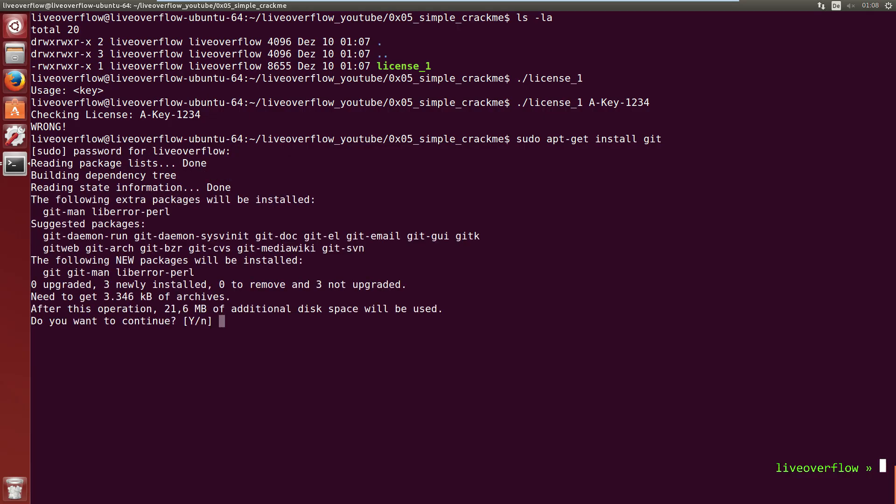
text(Y)
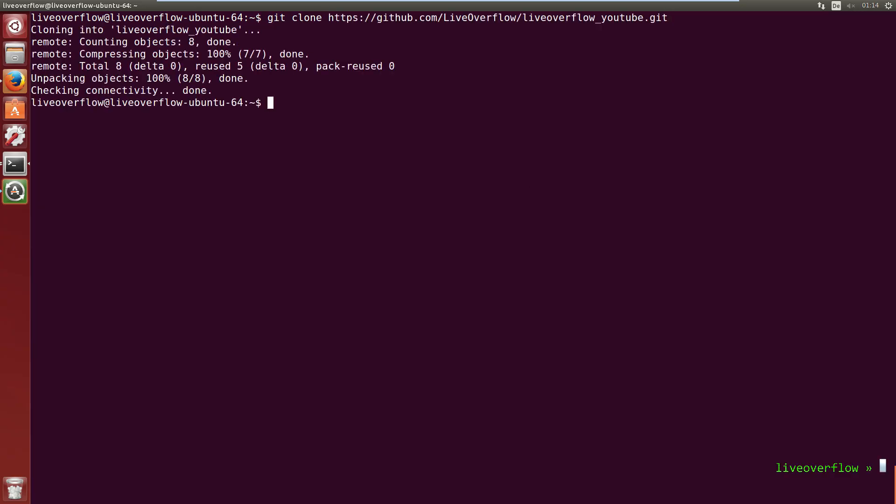
Step: Enter the cloned crackme folder, run license_1 with TEST-KEY-1234 (WRONG!), and load it into gdb
text(cd liveoverflow_youtube/0x05_simple_crackme_intro_assembler/)
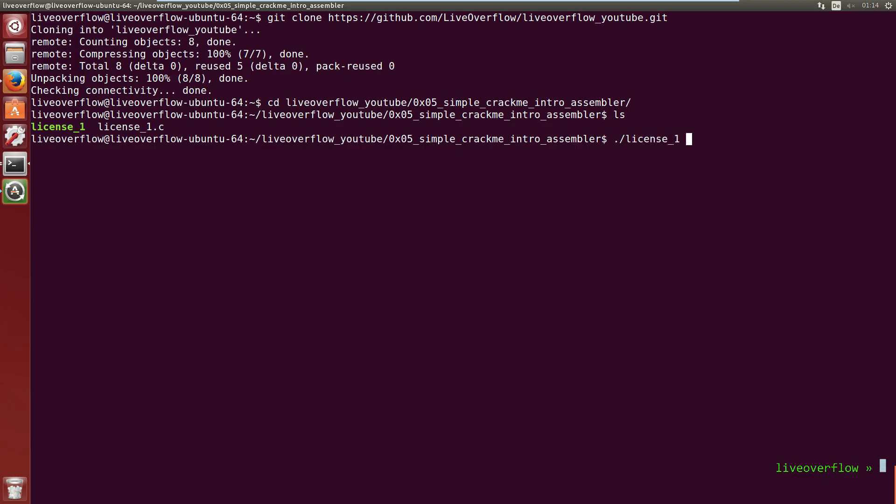
text(./license_1 TEST-KEY-1234)
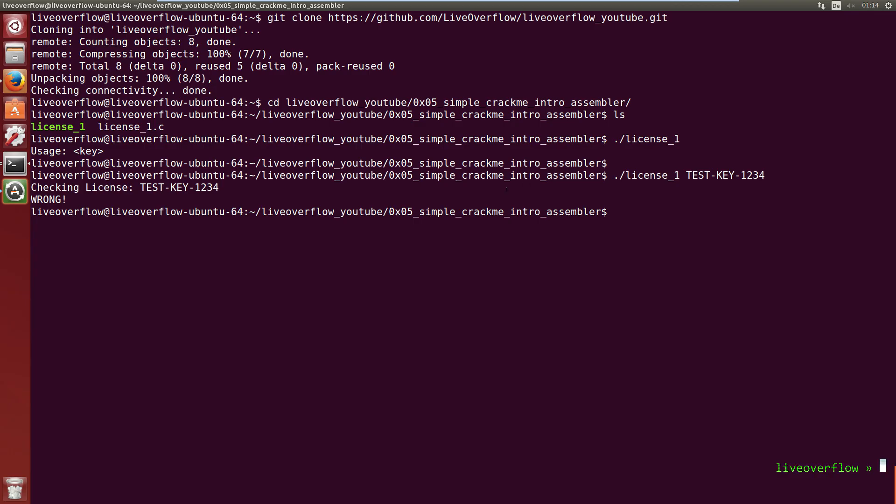
text(gdb license_1)
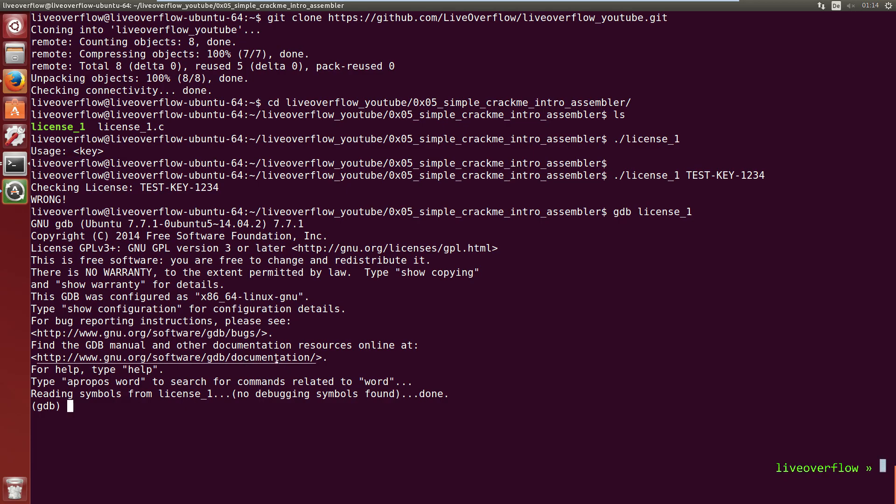
Step: Disassemble main, set disassembly-flavor intel, and begin disassembling again
text(disassemble main)
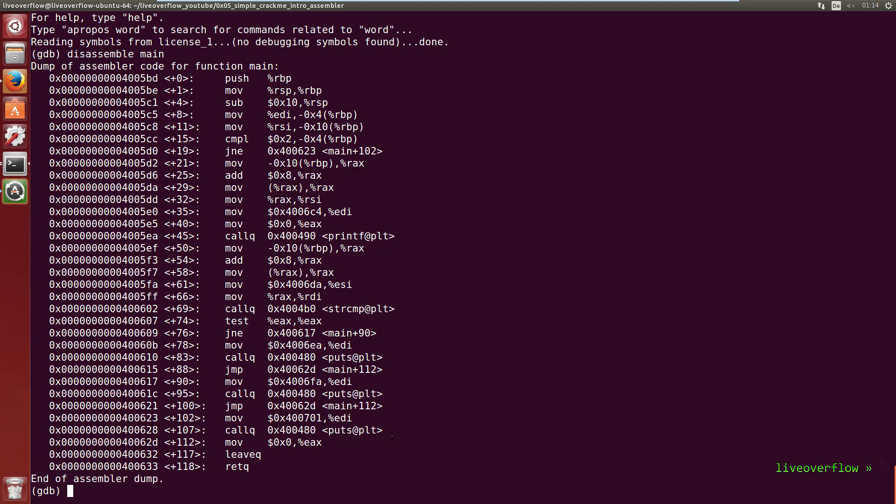
text(set disassembl)
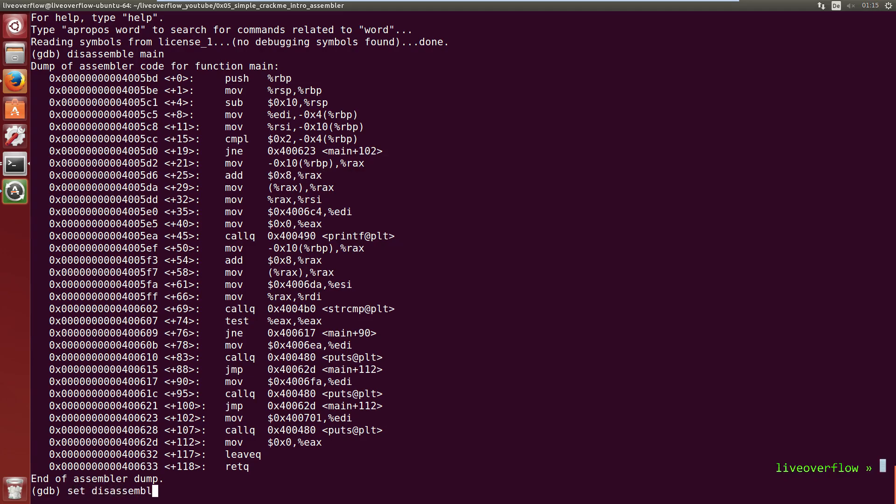
text(y-flavor intel)
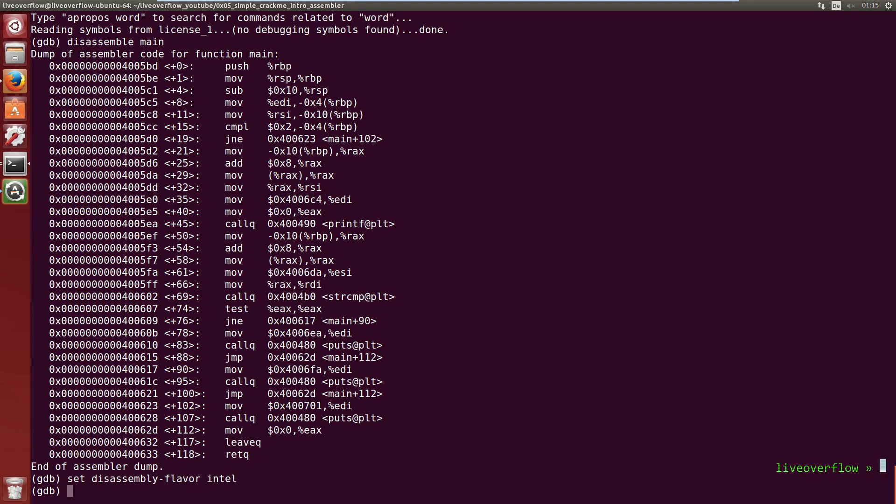
text(di)
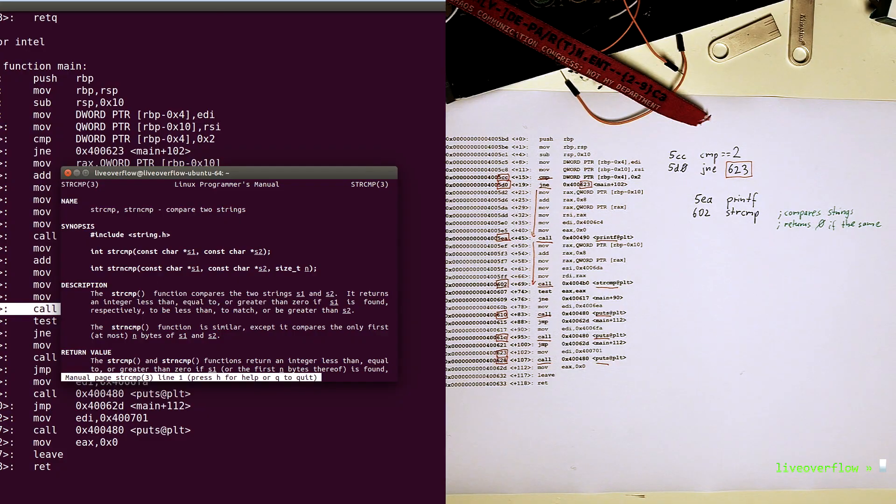
Step: Quit the strcmp manual page after reading its return value section
key(q)
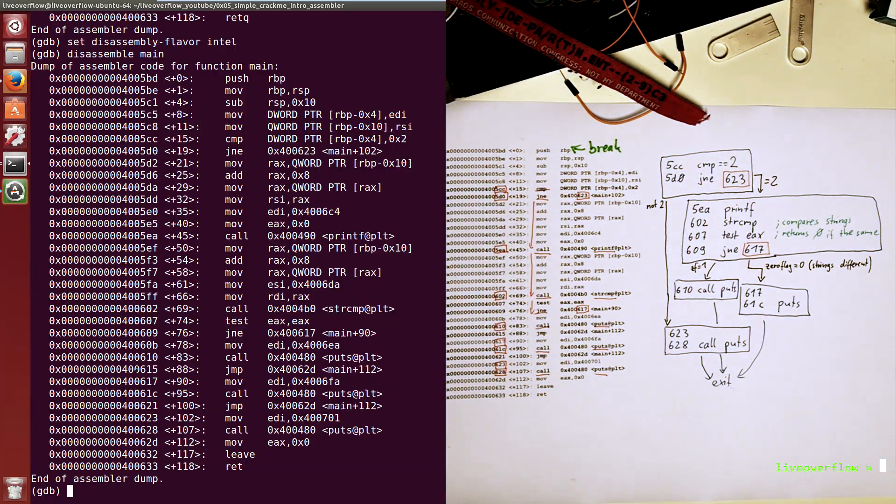
Step: Break at *main, run until Breakpoint 1 hits, and show info registers
text(break *main)
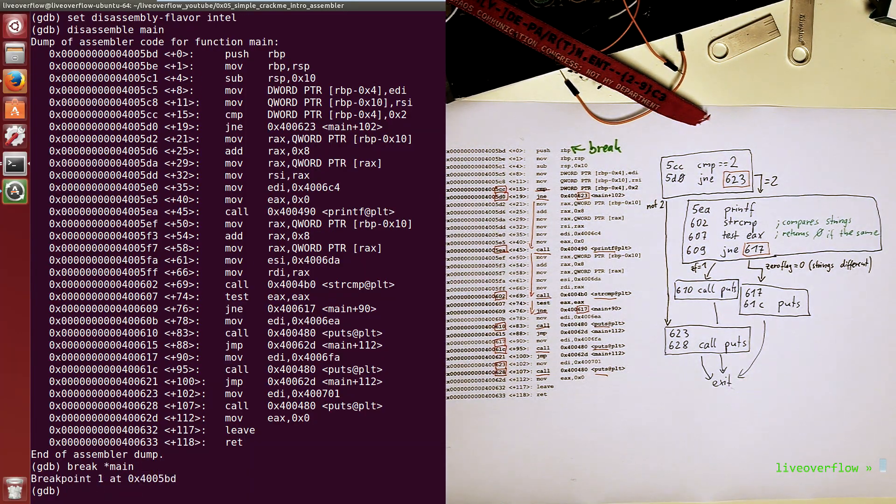
text(run)
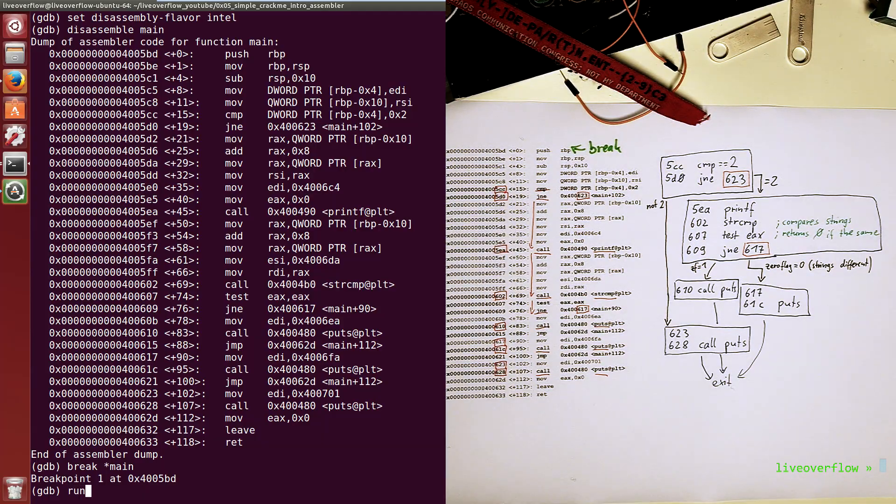
key(Return)
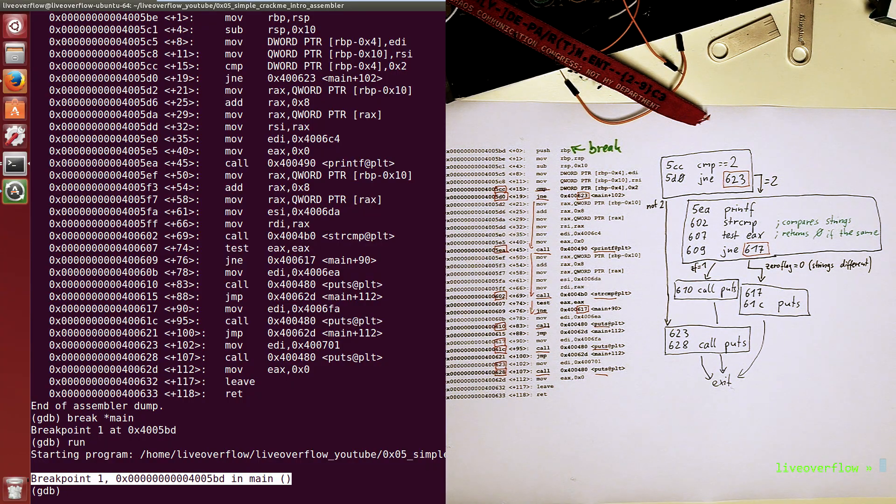
text(info registers)
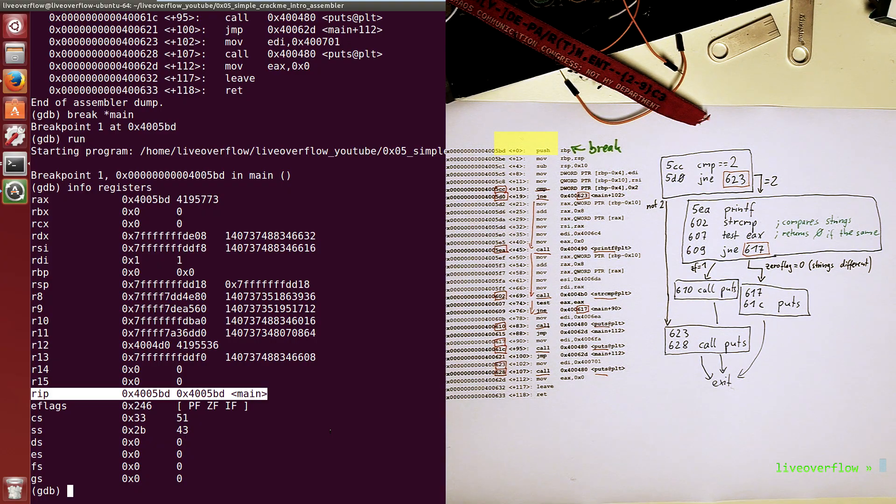
Step: Step main instruction by instruction, checking registers, through the argc jump toward the Usage message
text(si)
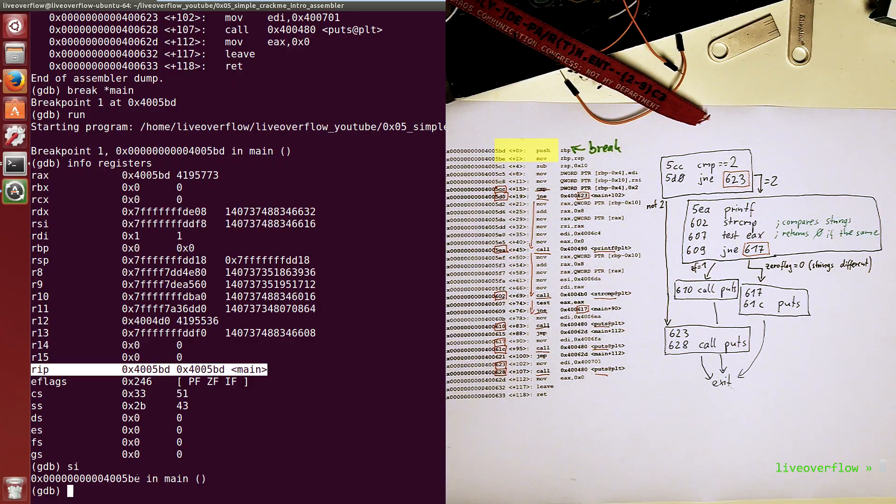
text(info registers)
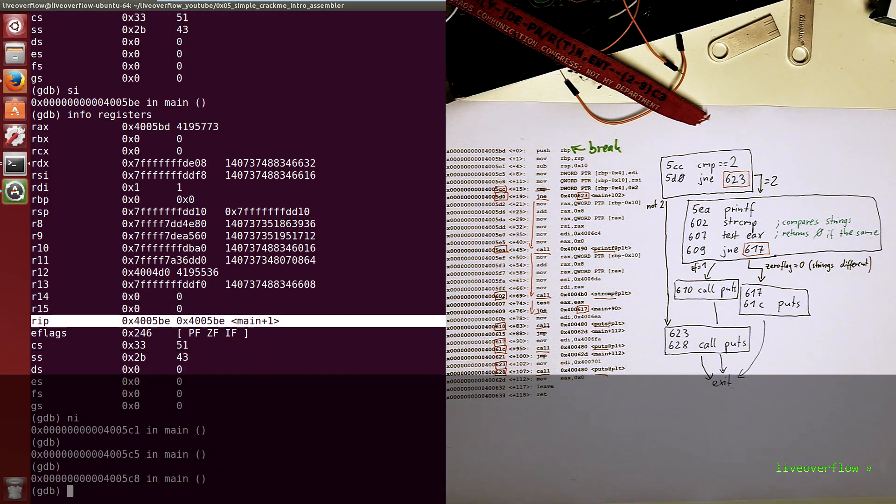
key(Return)
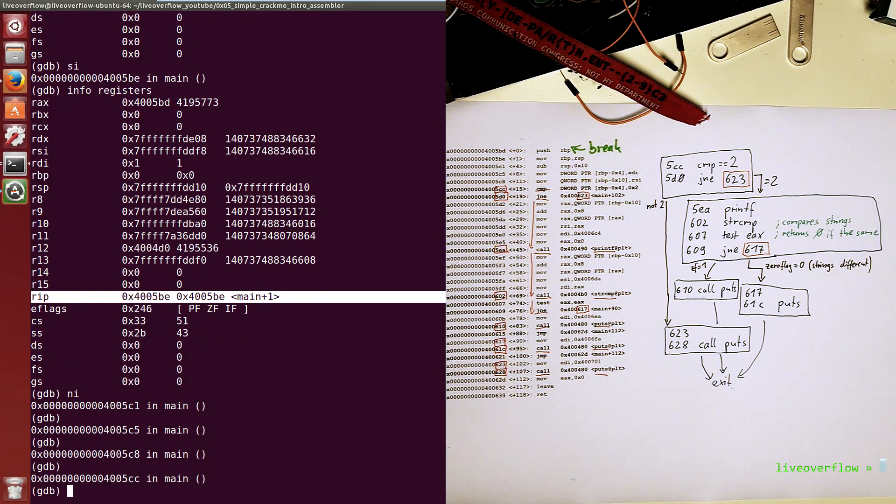
key(Return)
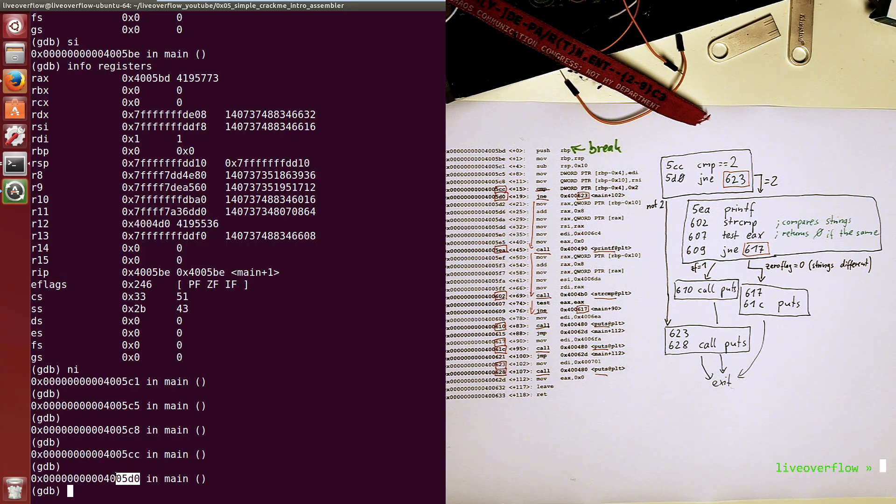
key(Return)
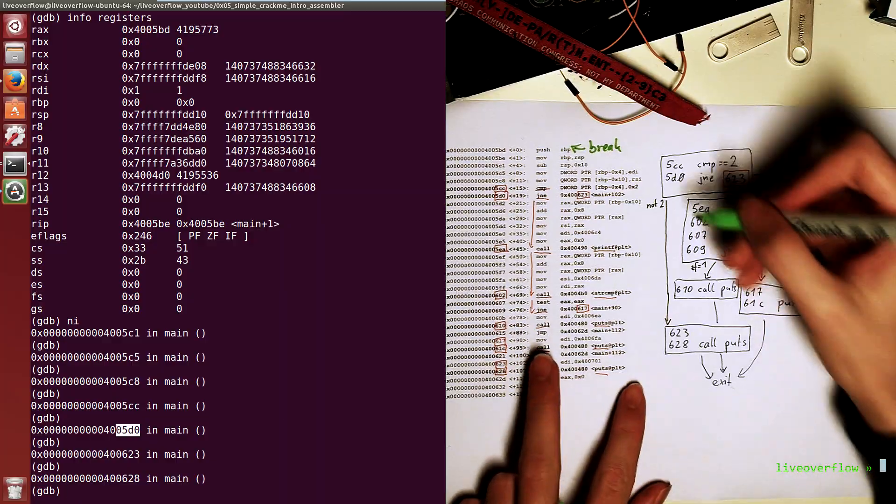
key(Return)
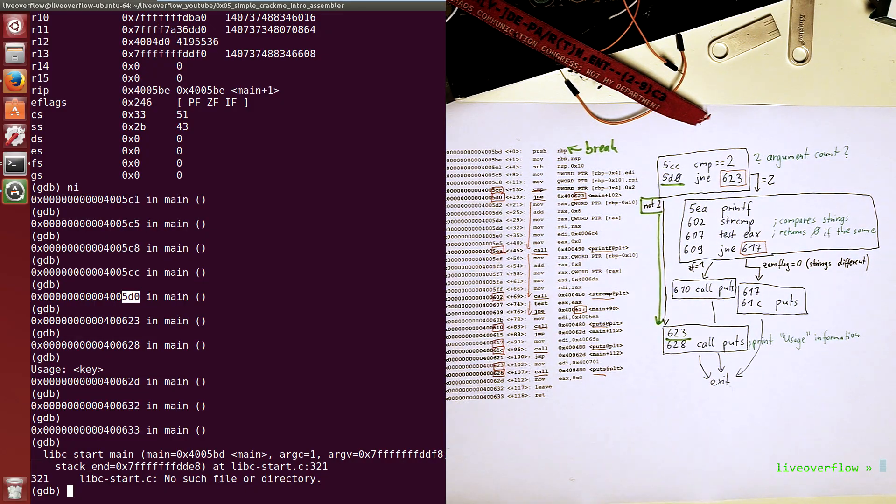
text(run AAAA-KEY-1234)
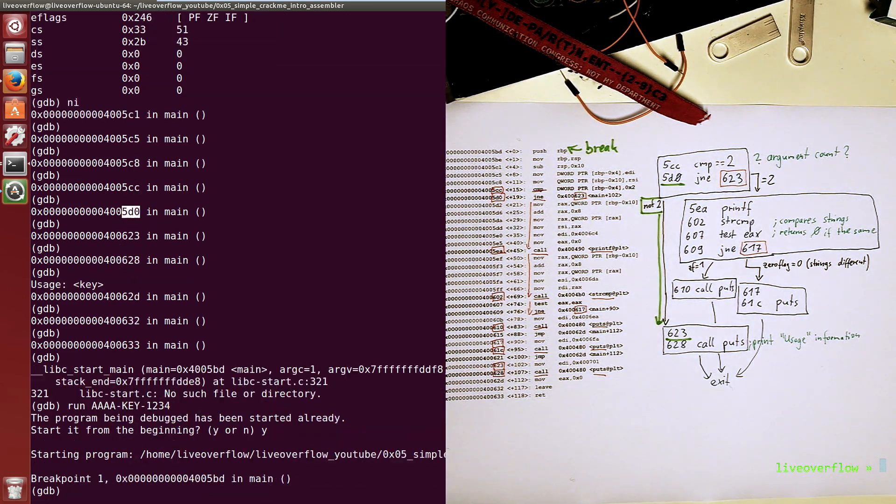
text(ni)
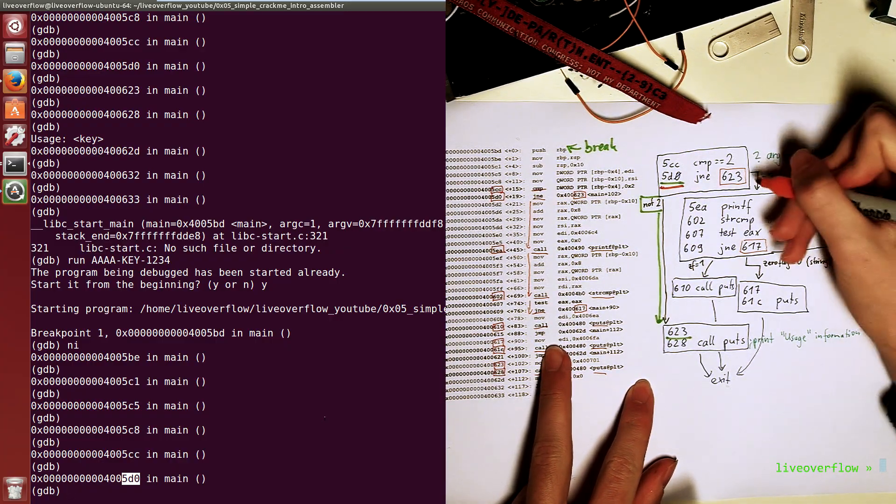
key(Return)
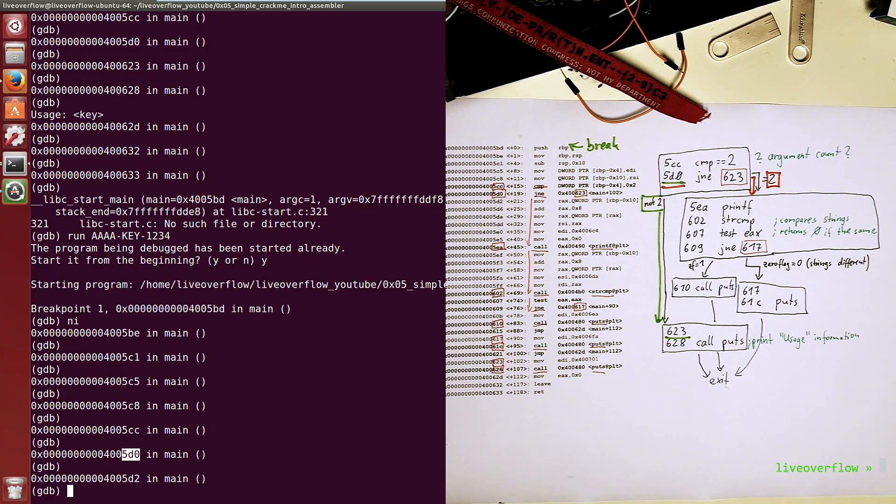
key(Return)
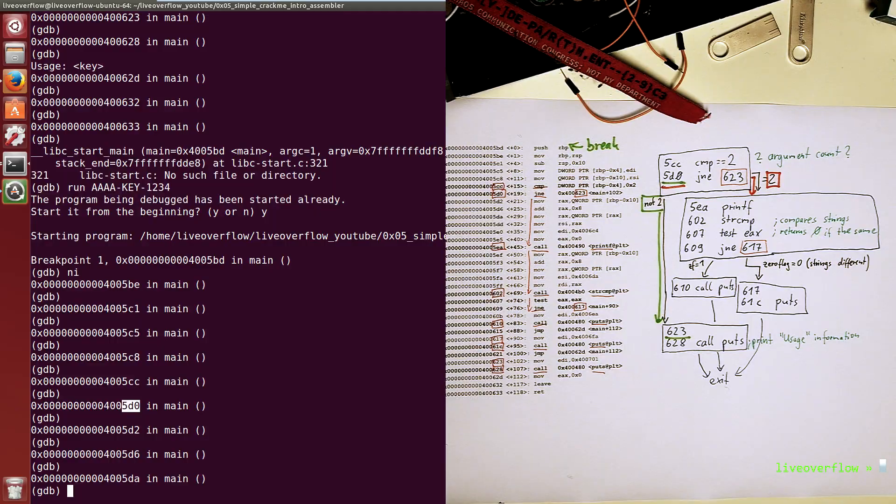
key(Return)
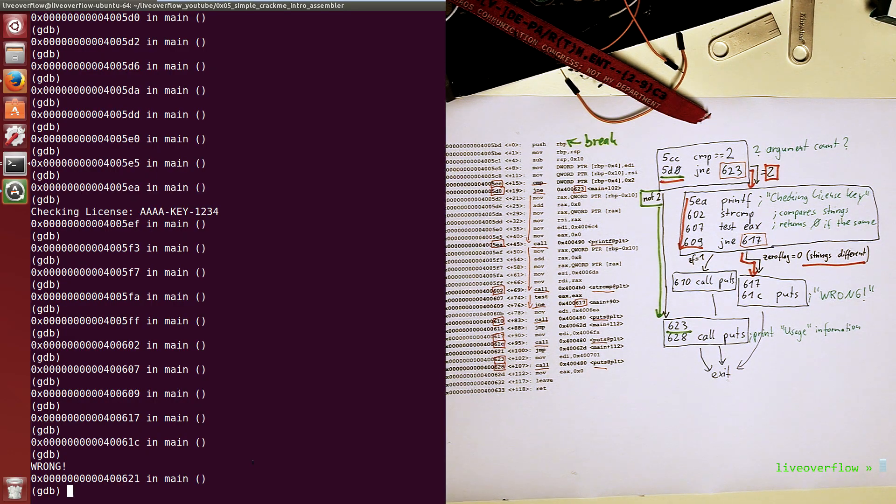
Step: Disassemble main and set a breakpoint at *0x400607, the test eax check after strcmp
text(disassemble)
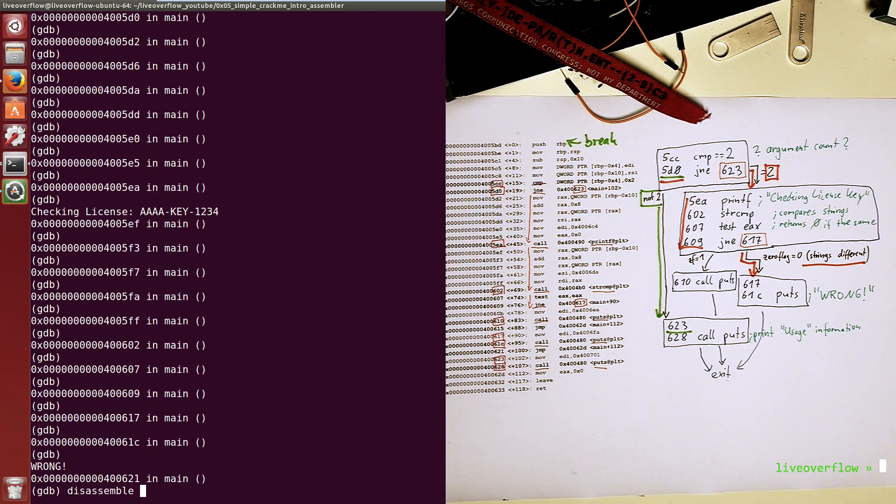
text(main)
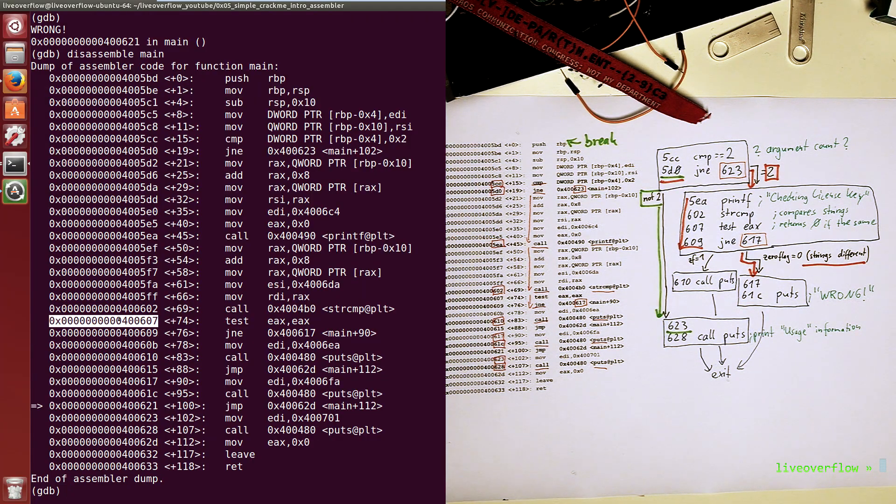
text(break *0x0000000000400607)
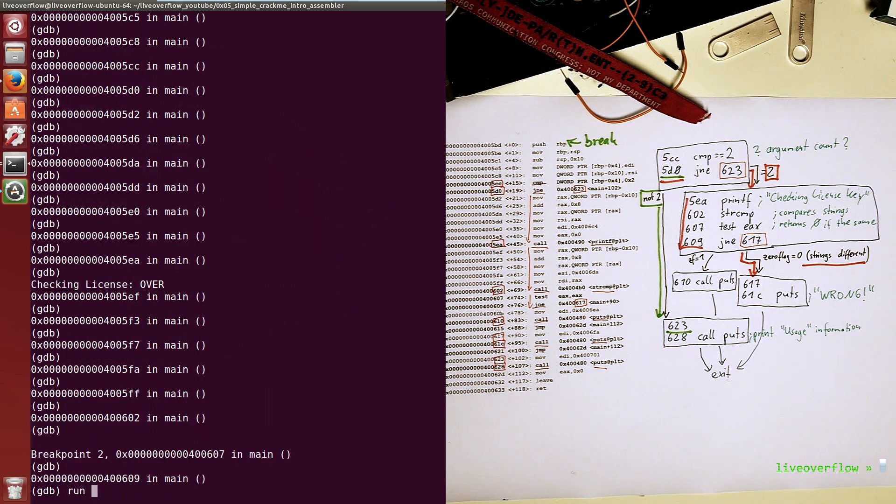
text(OVER-FLOW-KEY-1234)
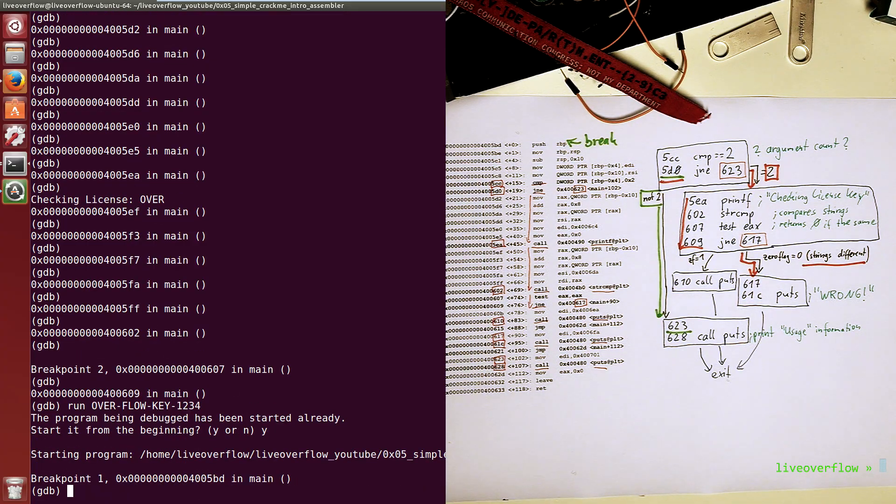
text(continue)
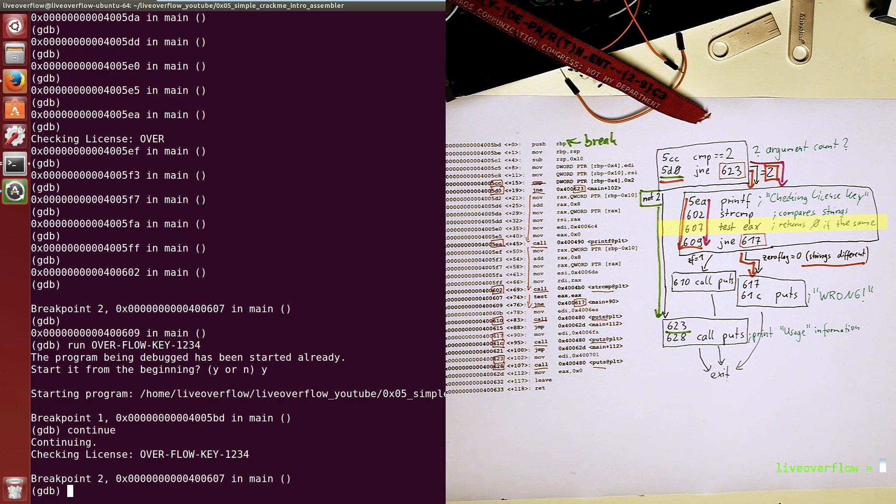
text(info register)
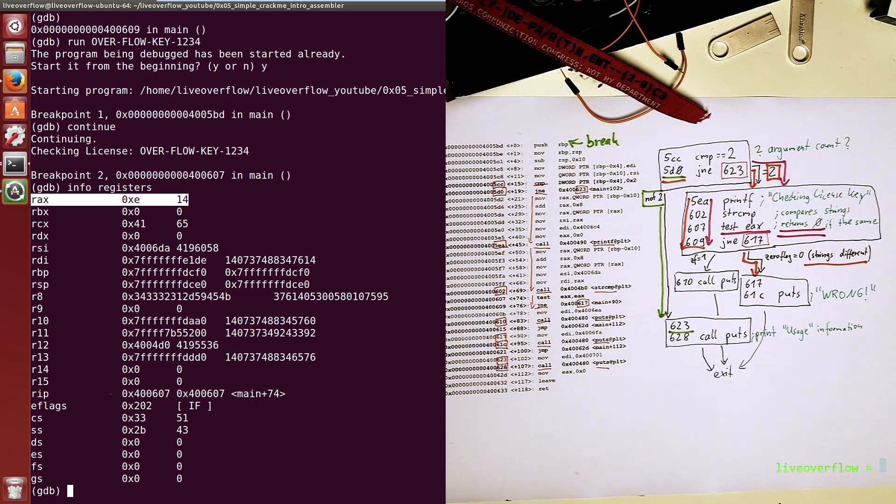
Step: Force $eax to 0 with set, confirm via info registers, and ni past the jne at 0x400609
text(set $eax=0)
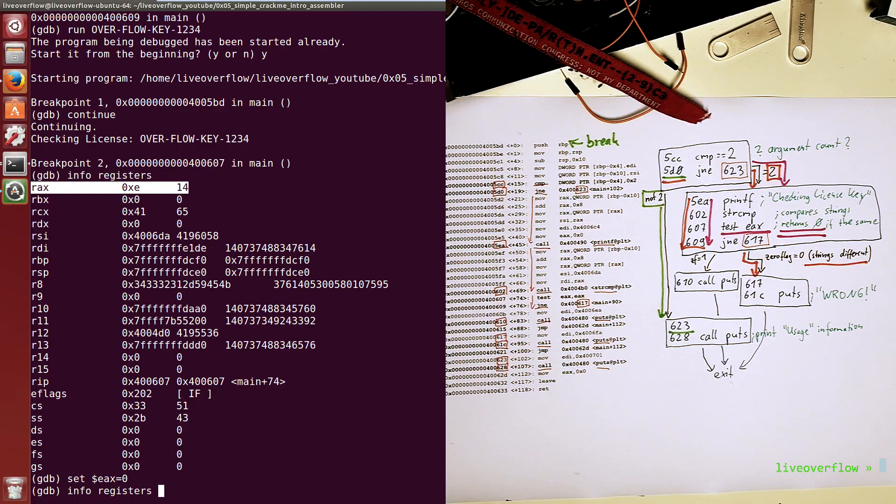
key(Return)
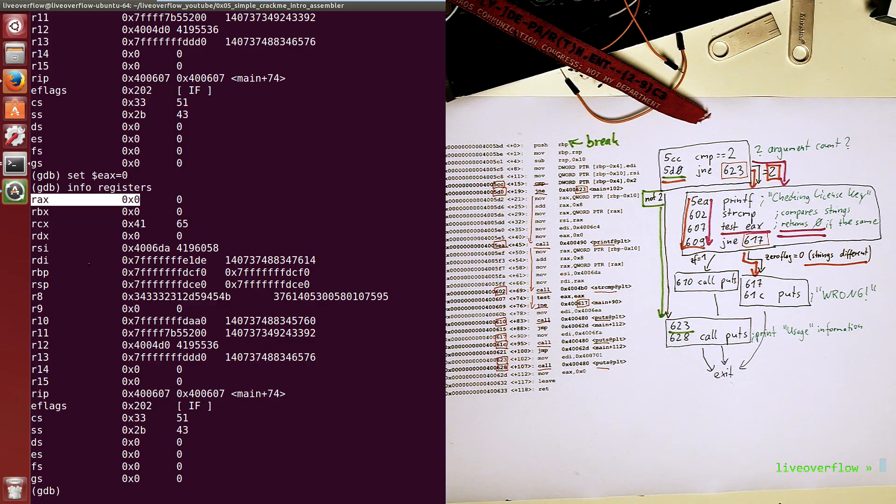
text(ni)
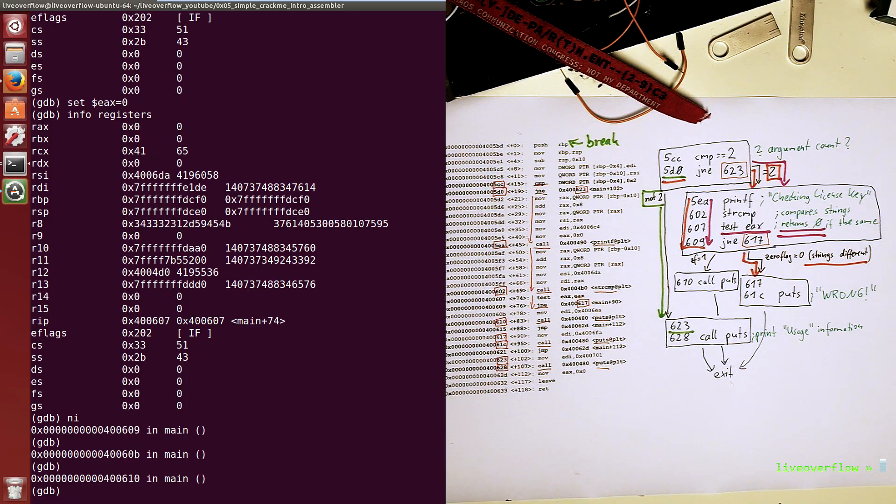
key(Return)
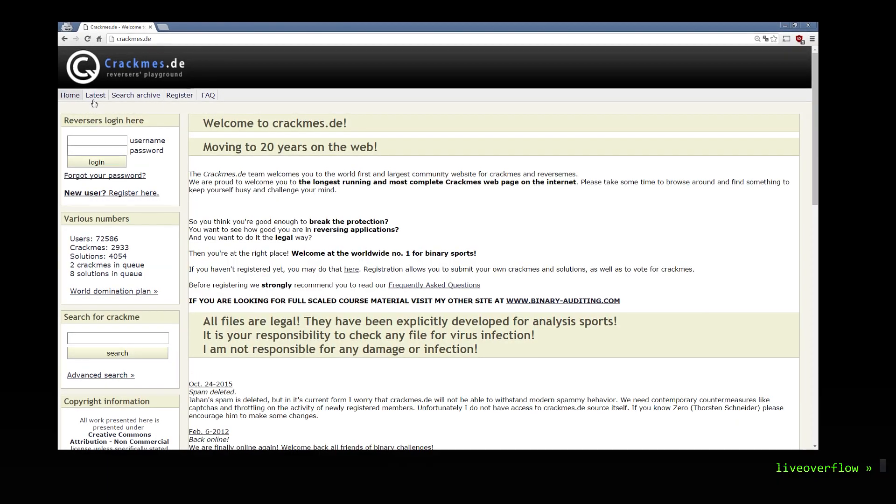
Step: From Latest submissions, reach the Facets crackme page by monads, rated very easy
click(95, 96)
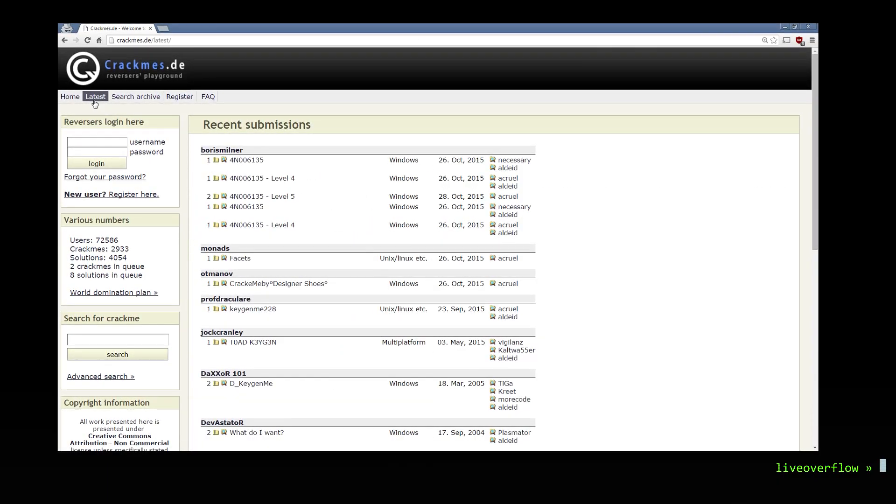
click(240, 258)
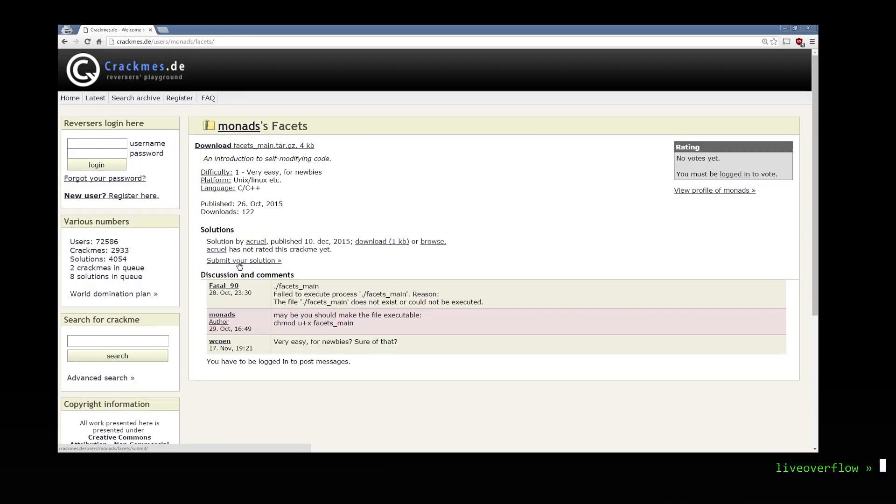